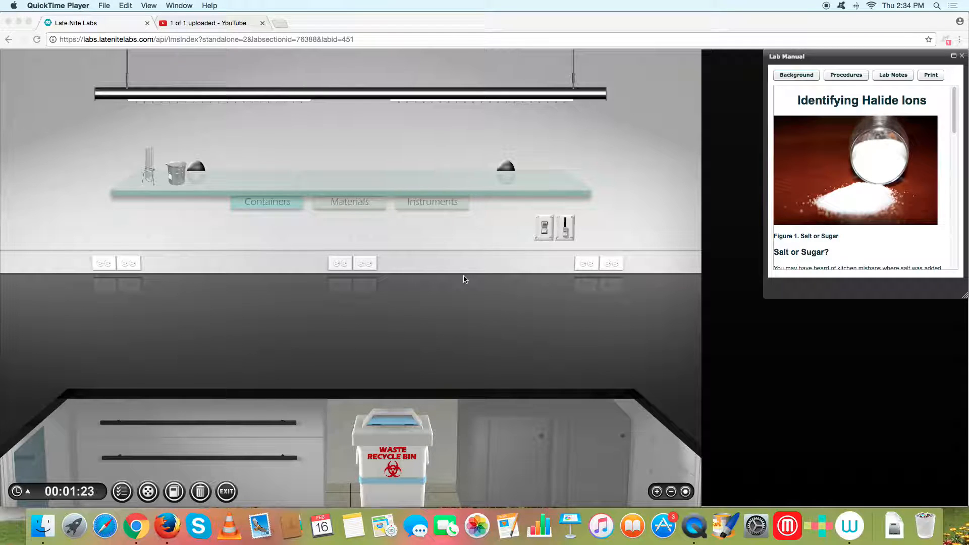
mouse_move(757, 266)
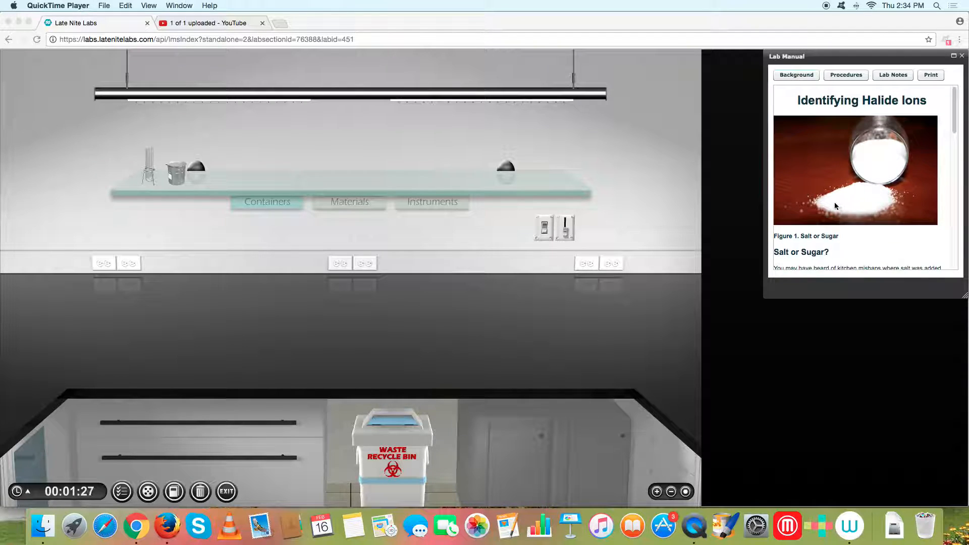
mouse_move(828, 207)
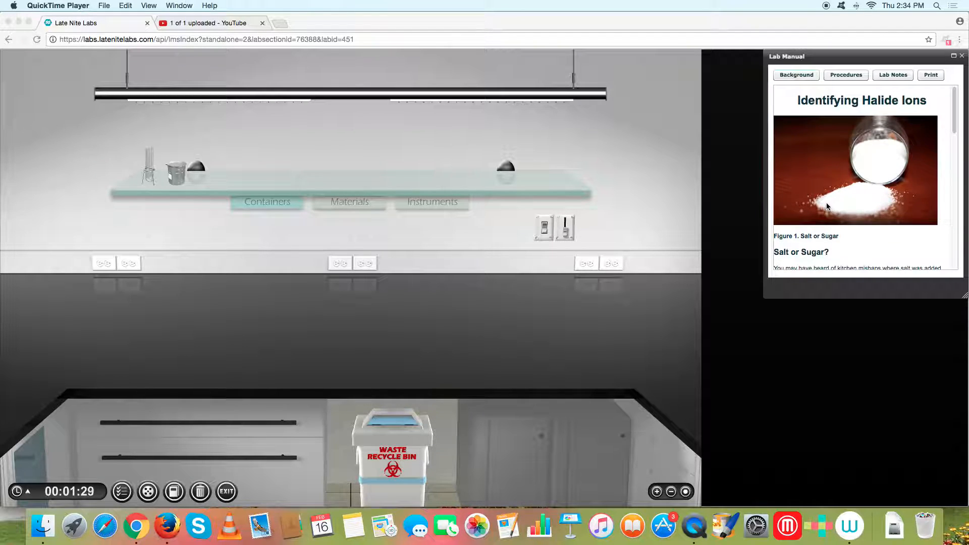
mouse_move(844, 207)
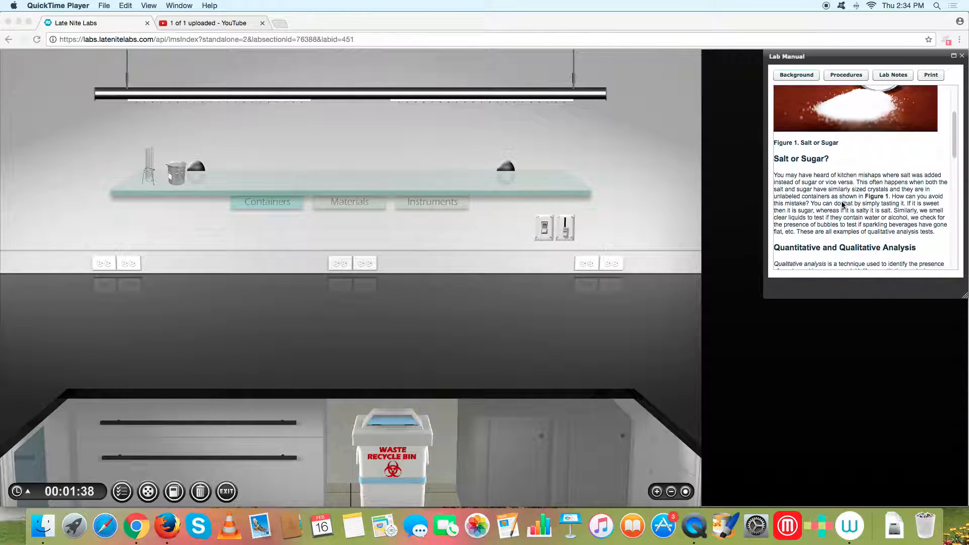
Scroll through the Lab Manual and switch to the Experiment 1 Procedures page.
scroll(down, 3)
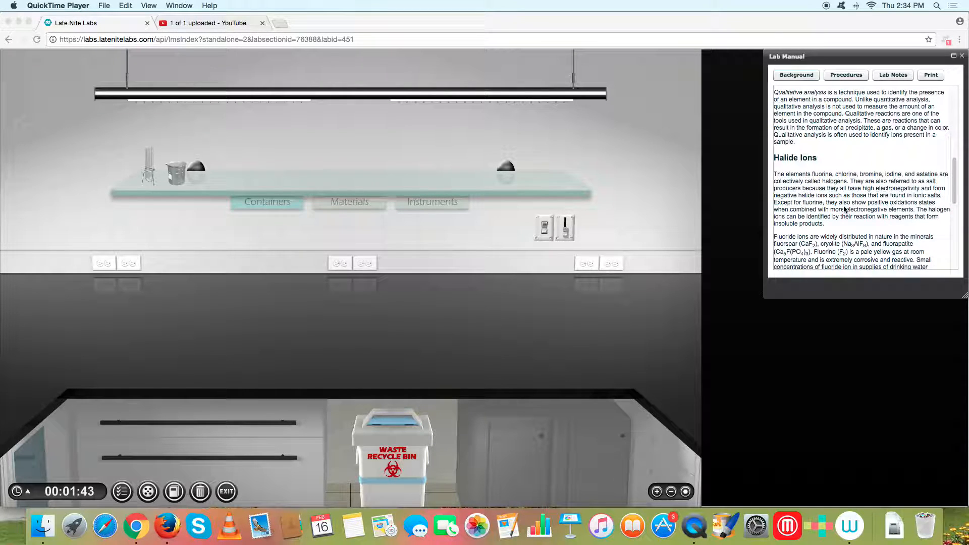
scroll(down, 3)
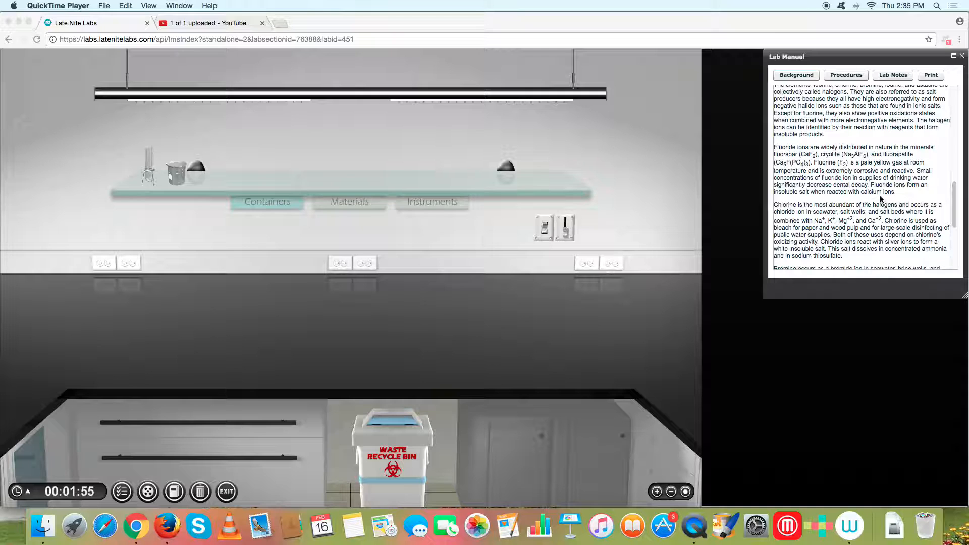
scroll(down, 3)
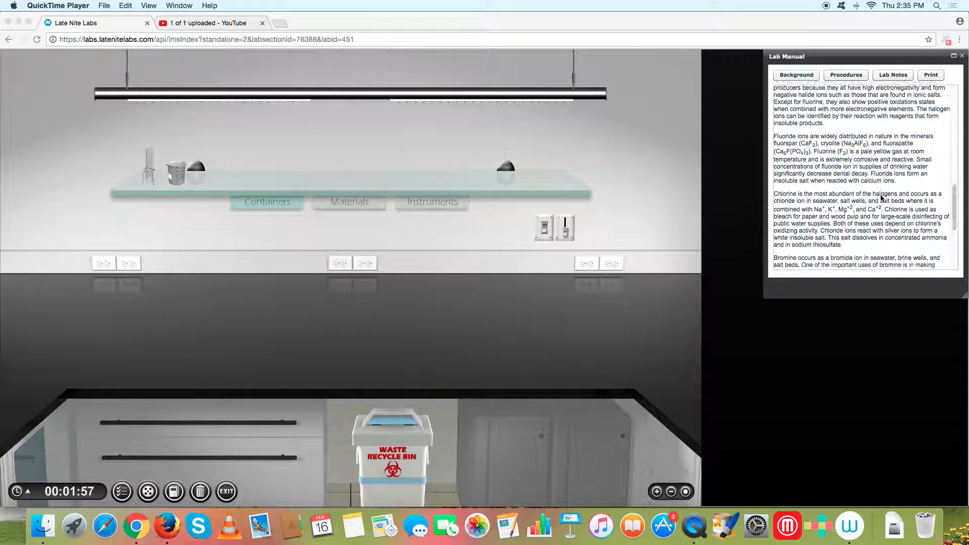
scroll(down, 3)
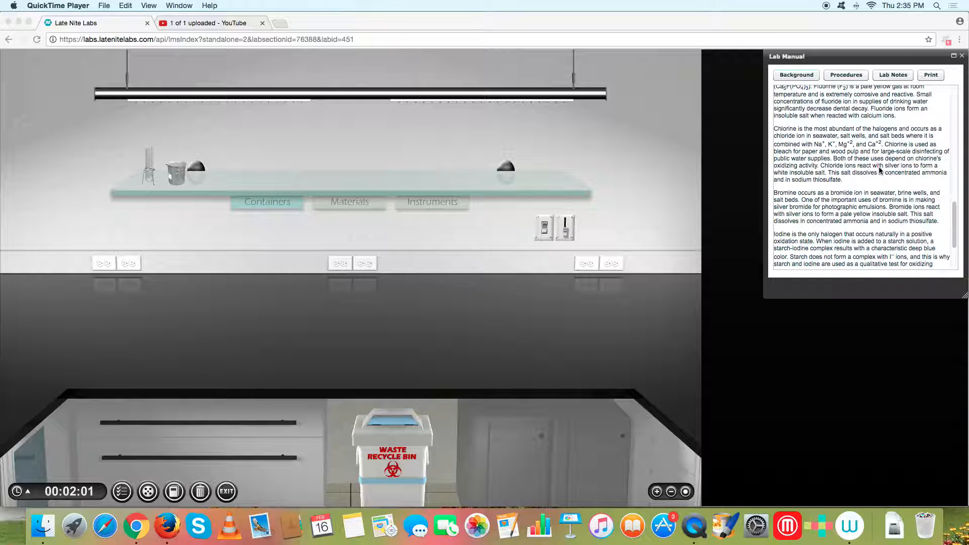
scroll(down, 3)
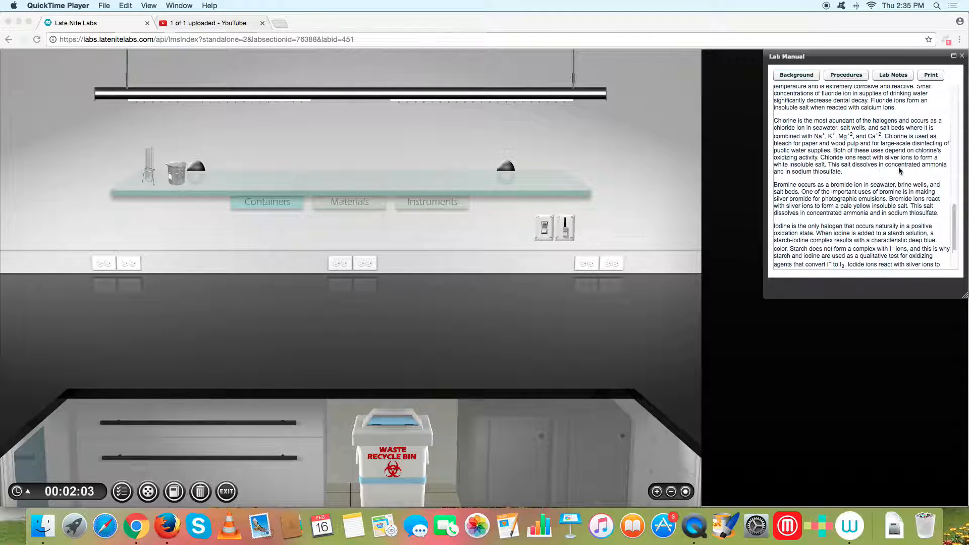
scroll(down, 3)
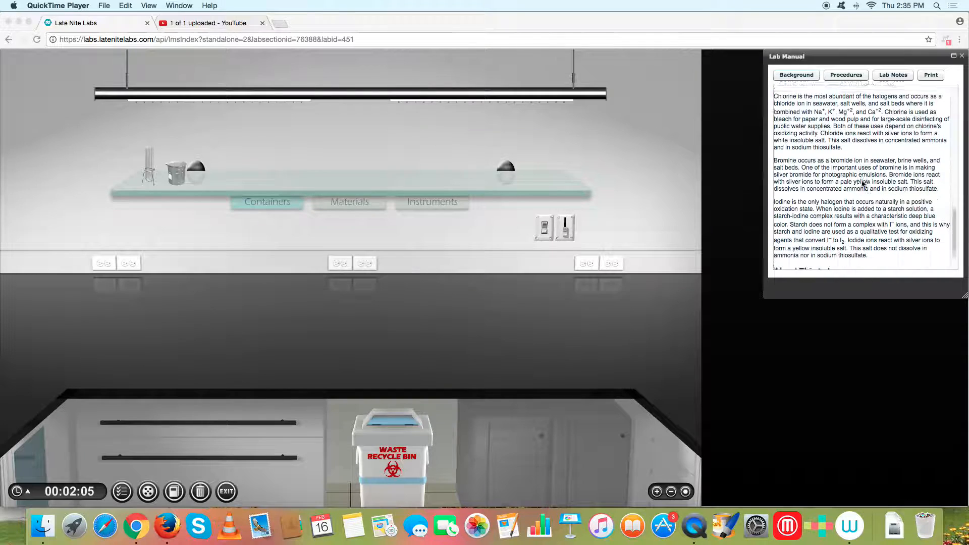
scroll(down, 3)
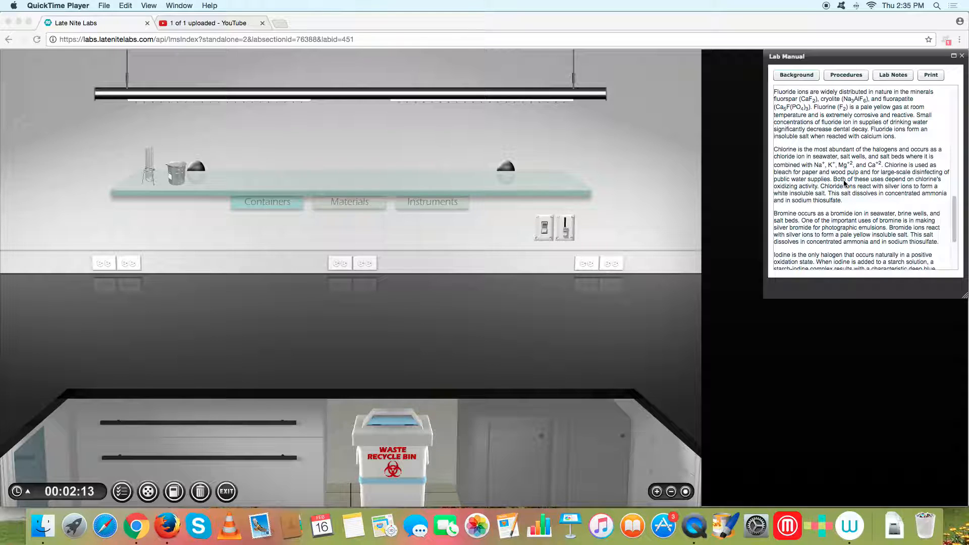
scroll(down, 3)
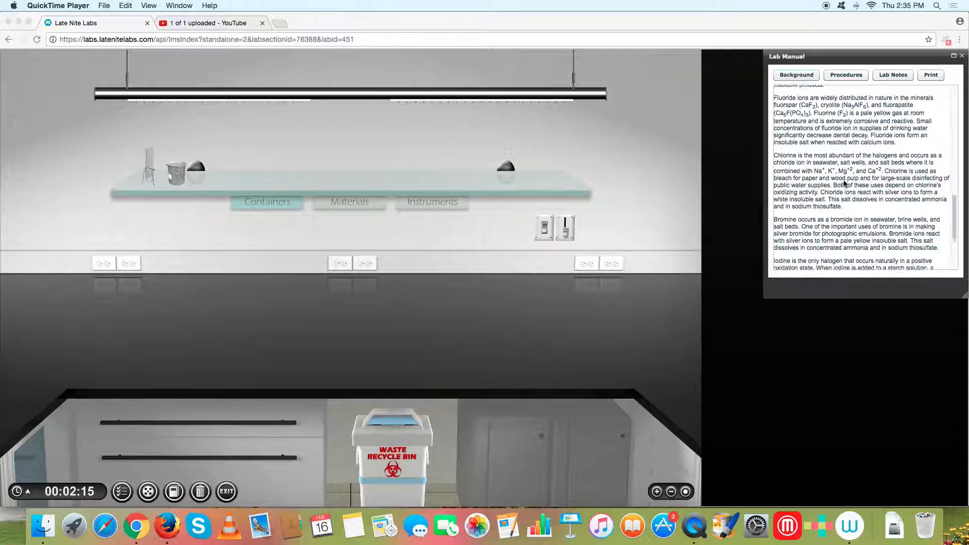
scroll(down, 3)
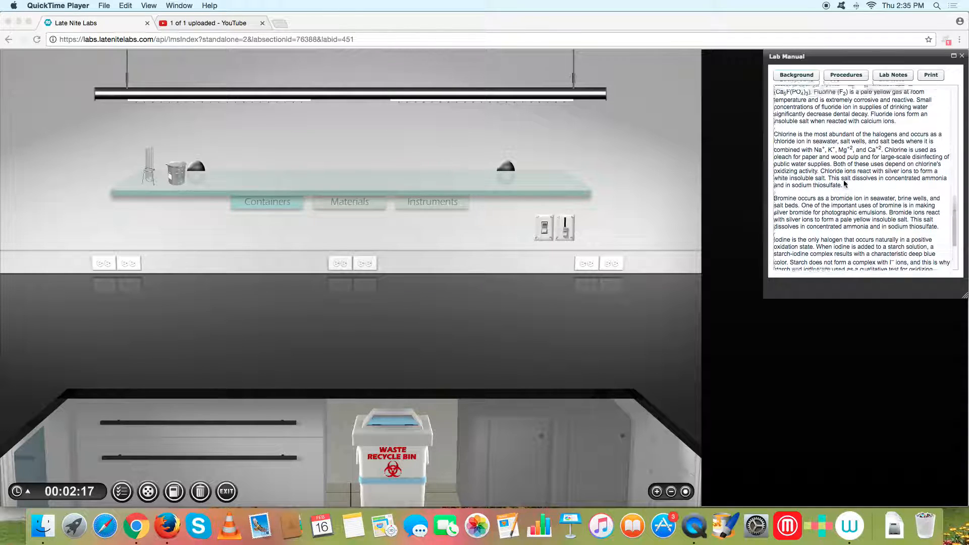
scroll(down, 3)
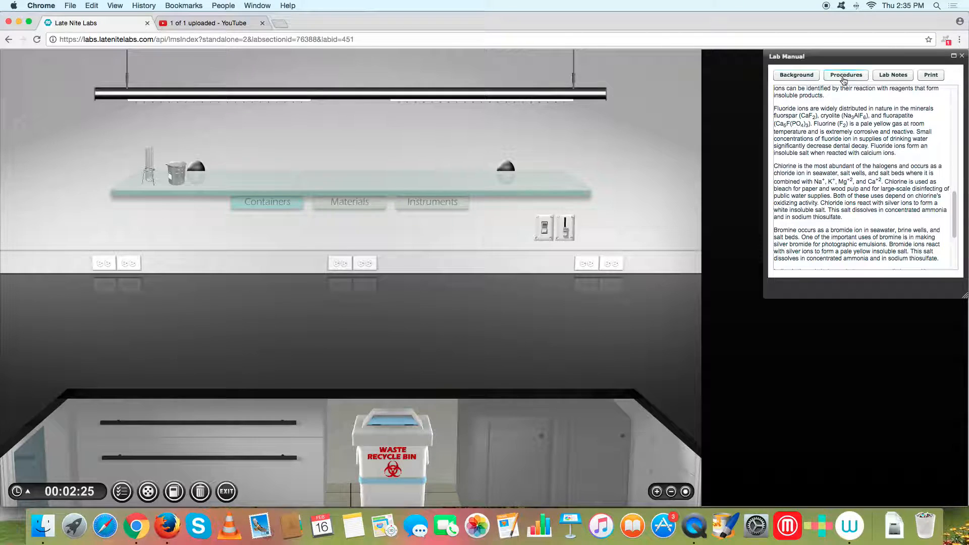
click(845, 75)
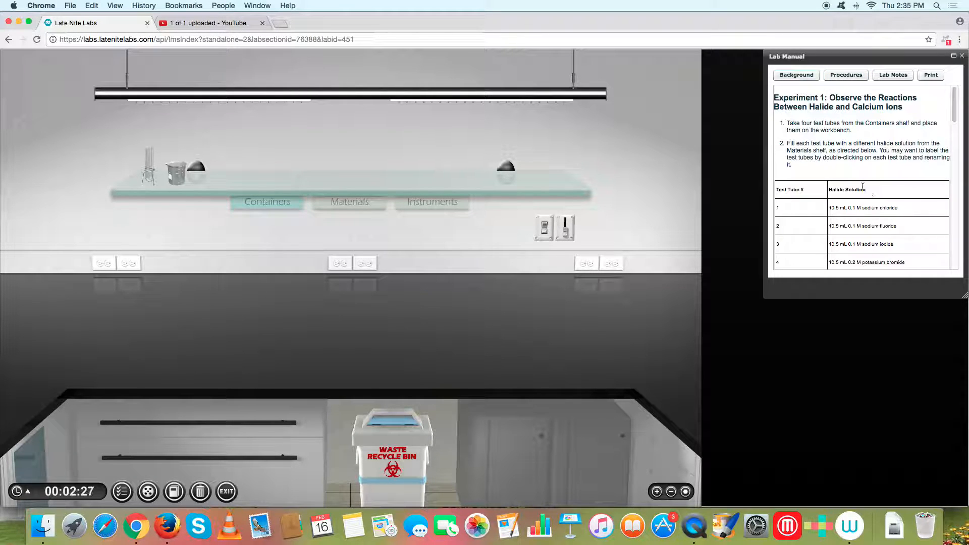
Scroll the procedure steps, peek at Lab Notes, then return to Procedures.
scroll(down, 3)
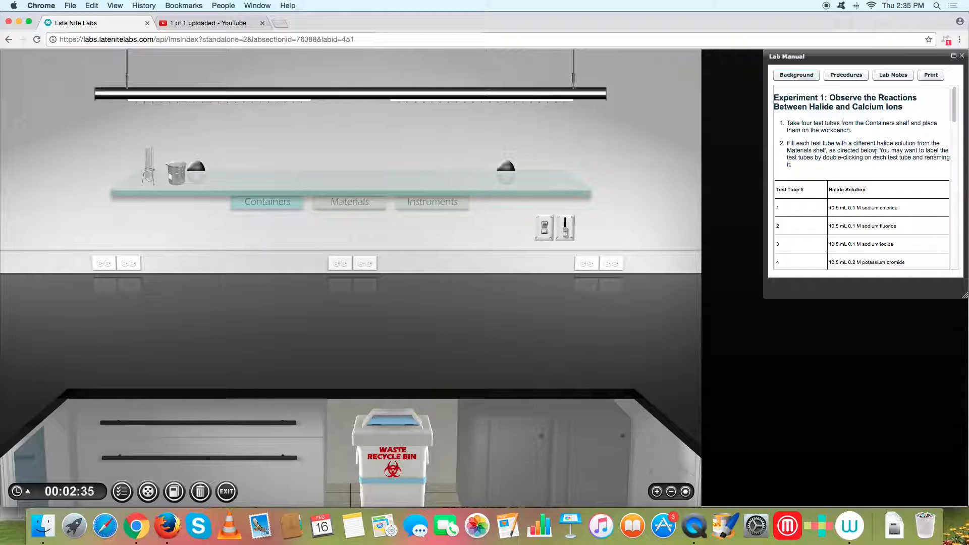
scroll(down, 3)
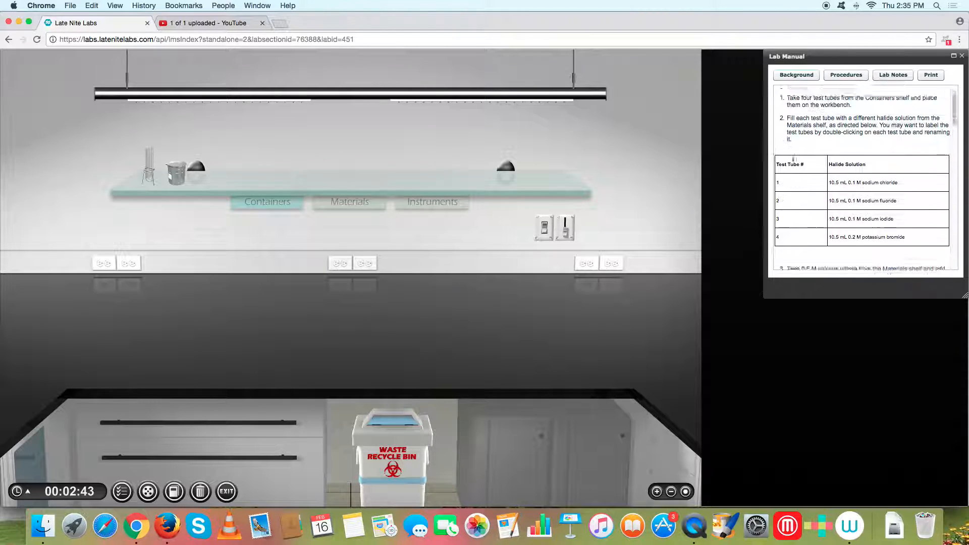
click(892, 74)
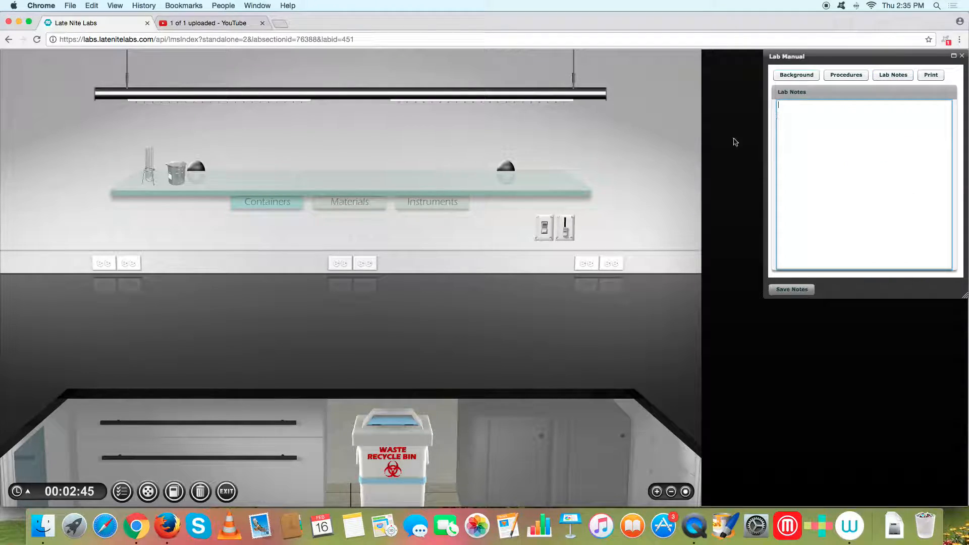
click(845, 75)
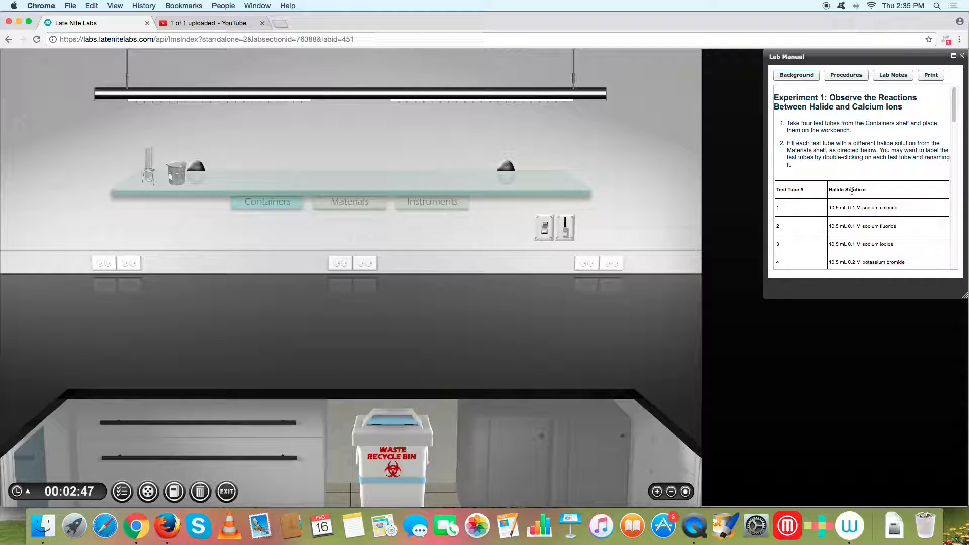
Scroll the procedure table down to step 3, adding 0.5 M calcium nitrate.
scroll(down, 3)
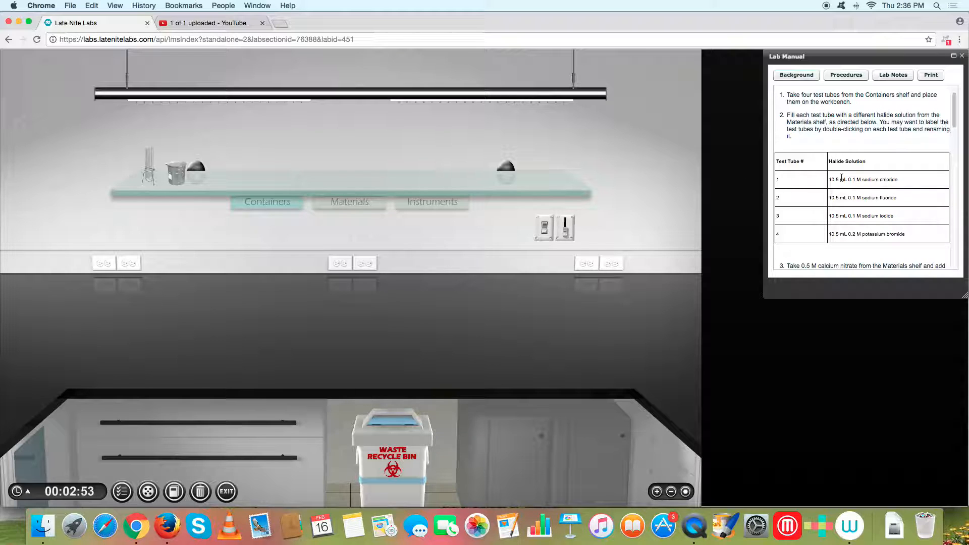
mouse_move(815, 173)
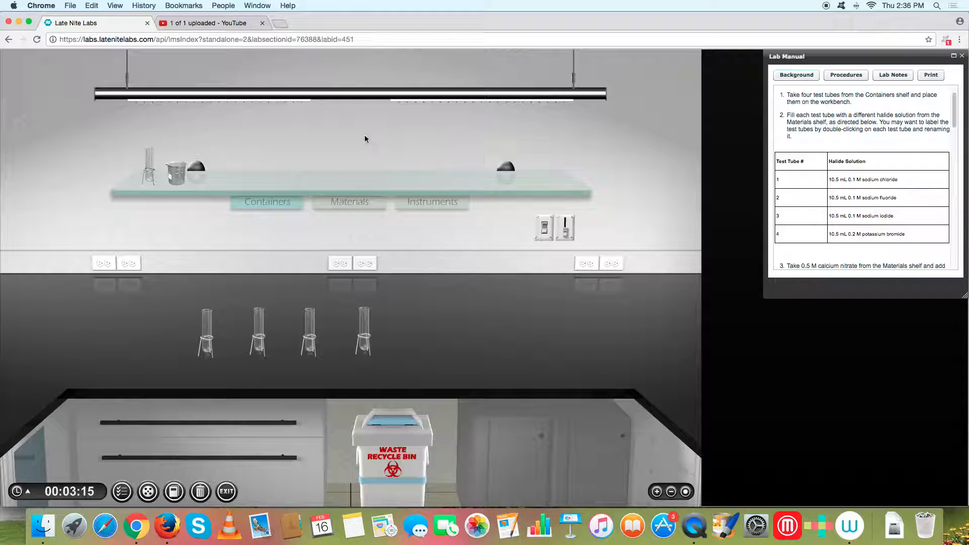
Pour 0.1 M Sodium Chloride into the first test tube, entering 10.5 then 10 mL.
click(349, 202)
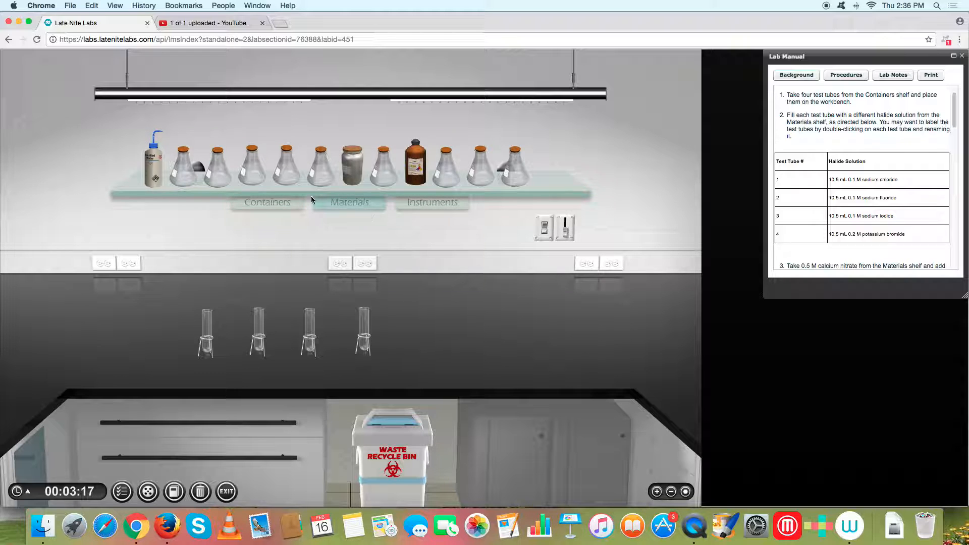
mouse_move(213, 173)
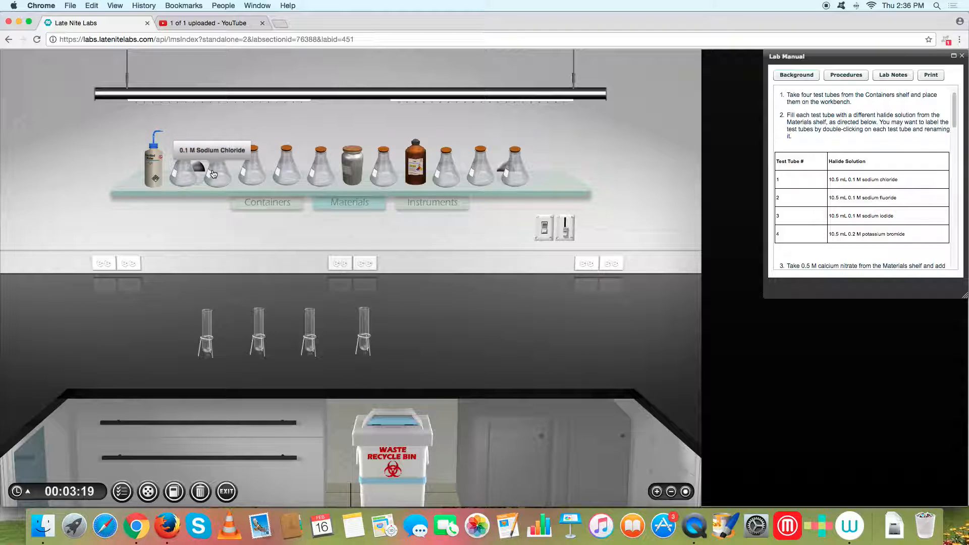
drag(213, 167, 207, 287)
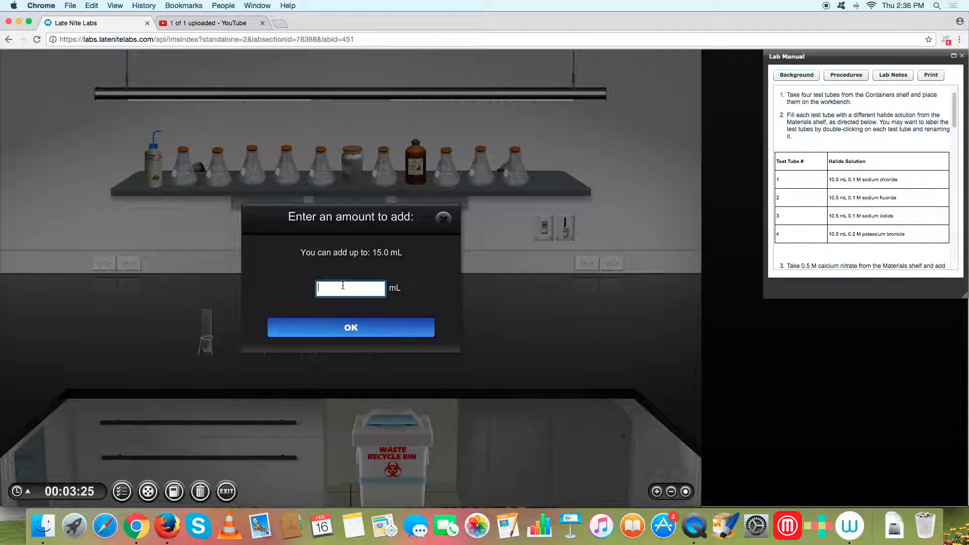
text(10.5)
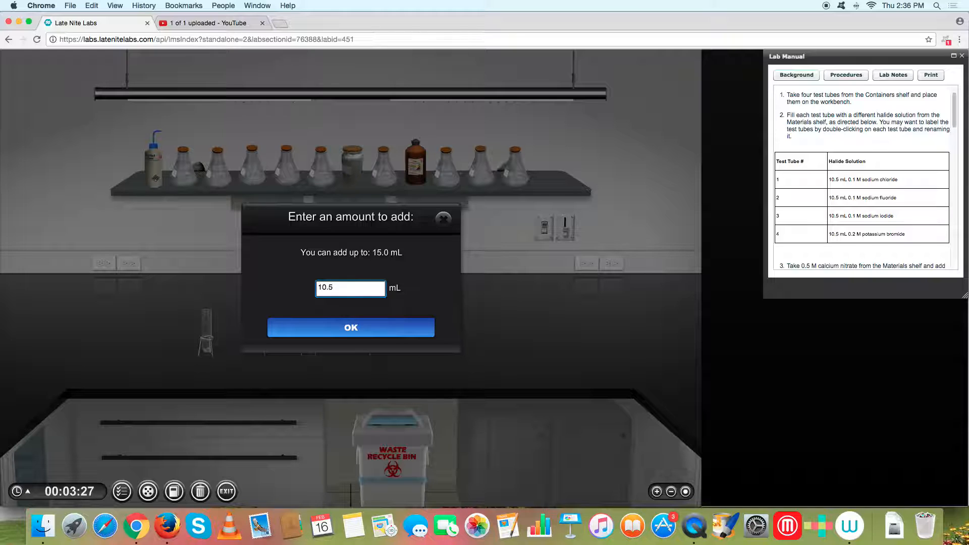
click(351, 328)
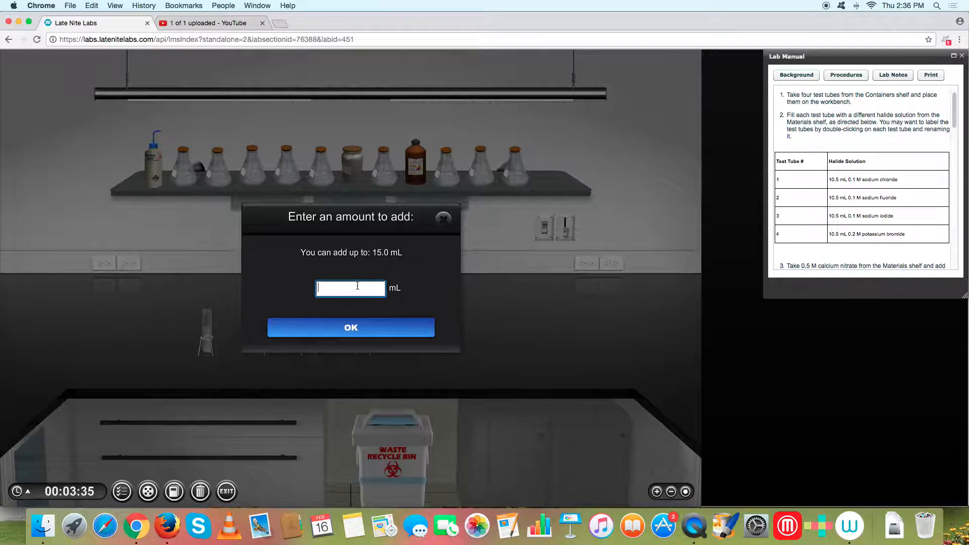
text(10.)
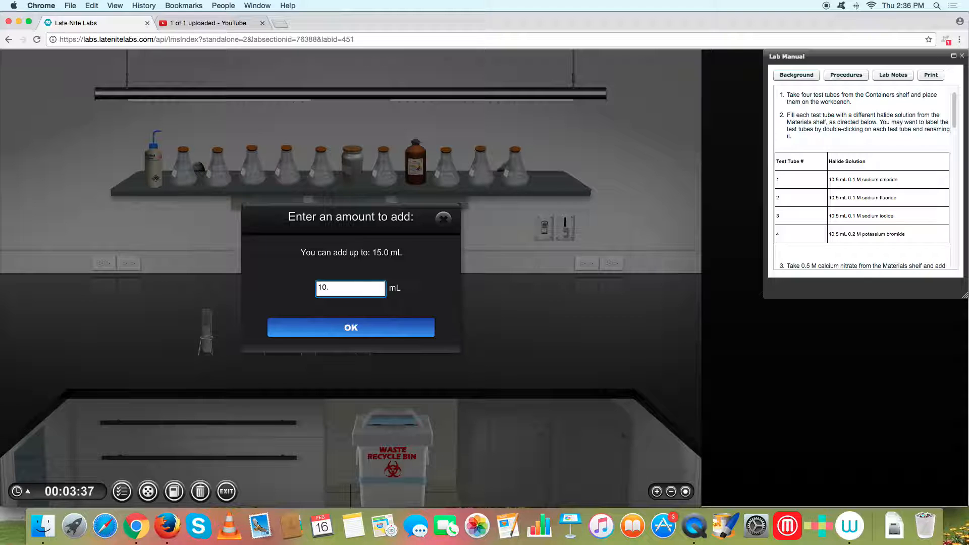
click(350, 326)
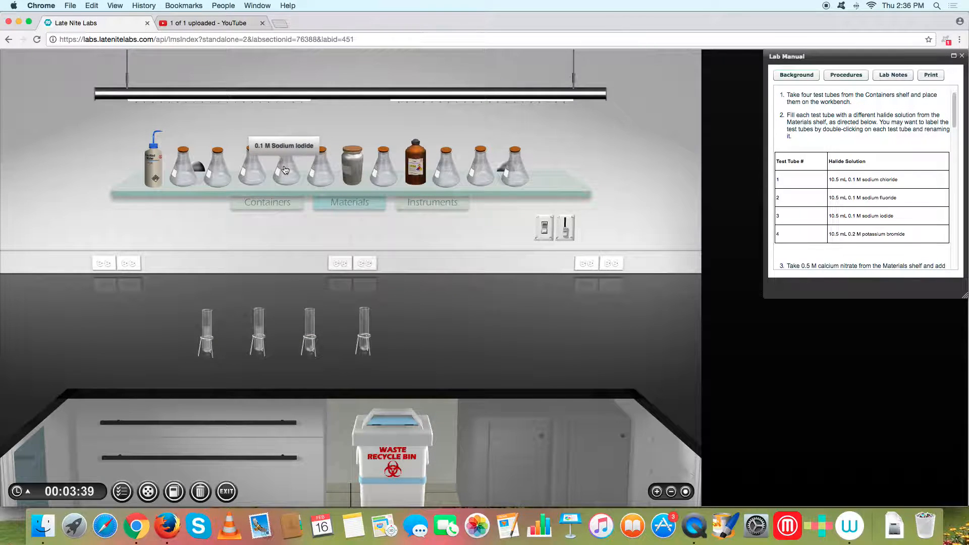
Pour 0.1 M Sodium Iodide into the third test tube and confirm its amount.
drag(283, 167, 309, 303)
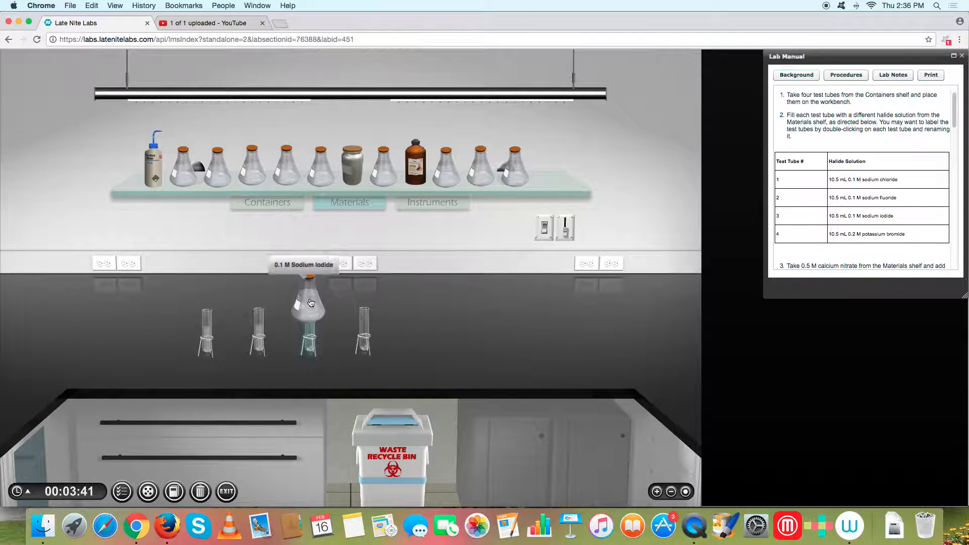
click(306, 303)
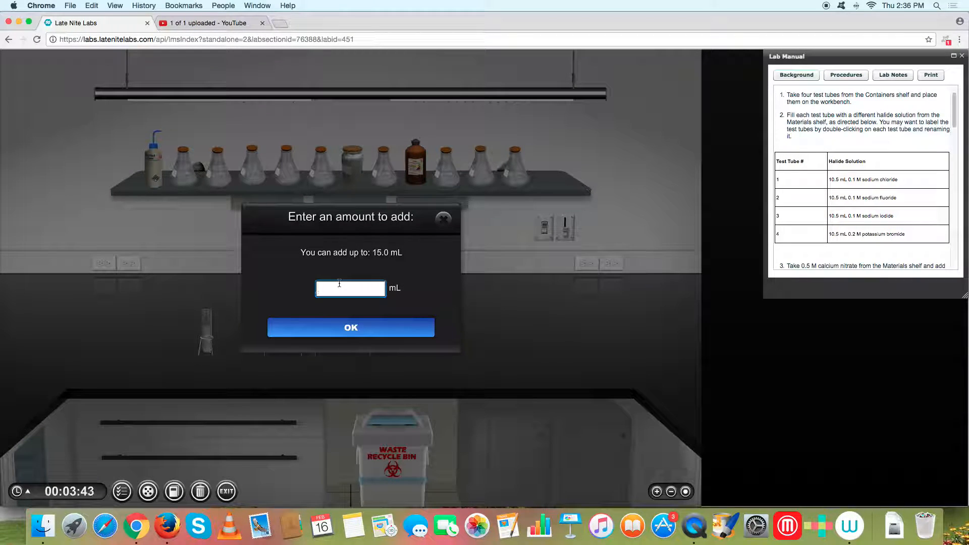
click(350, 327)
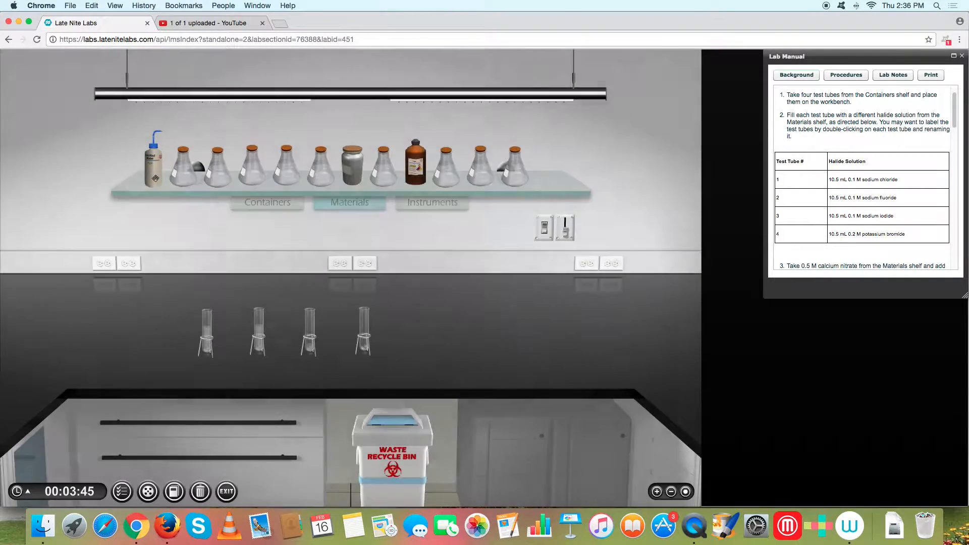
mouse_move(326, 180)
text(10)
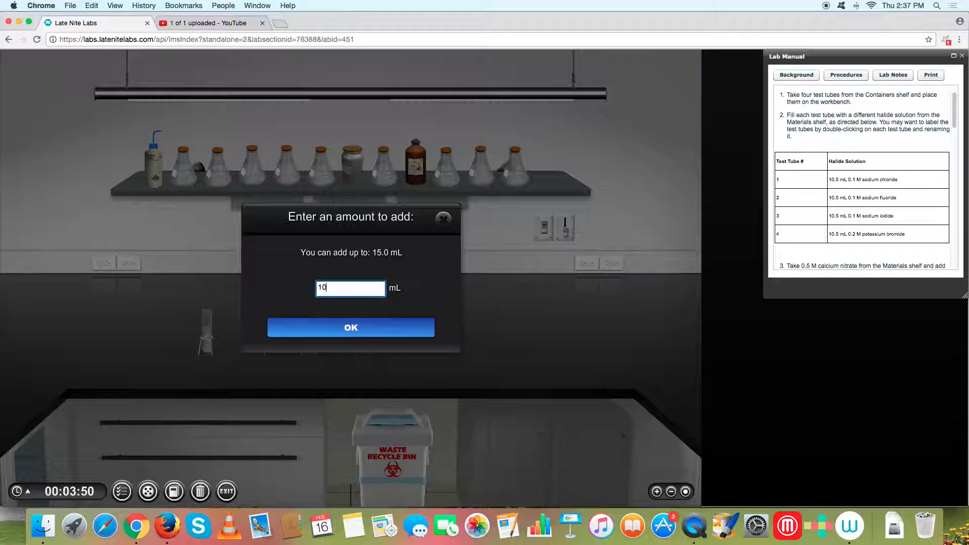
click(350, 327)
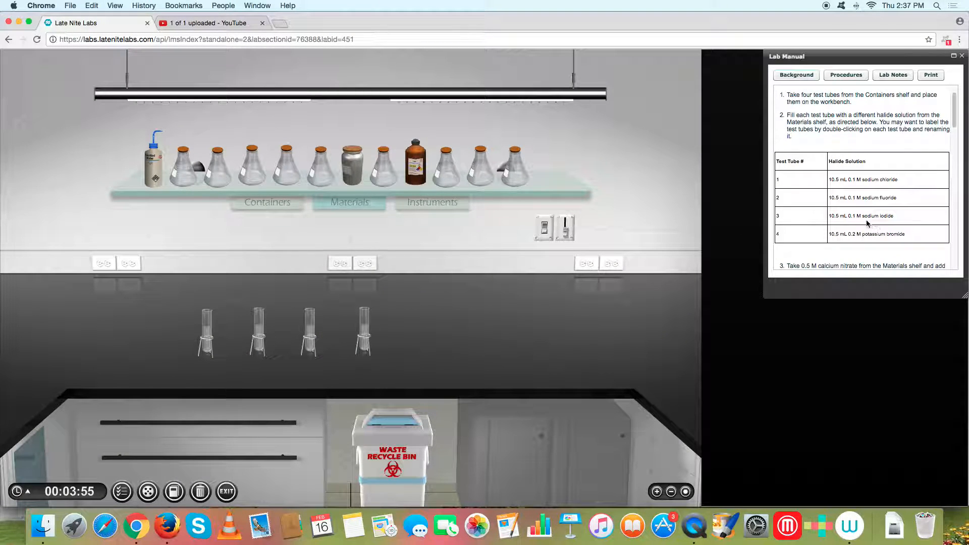
scroll(down, 3)
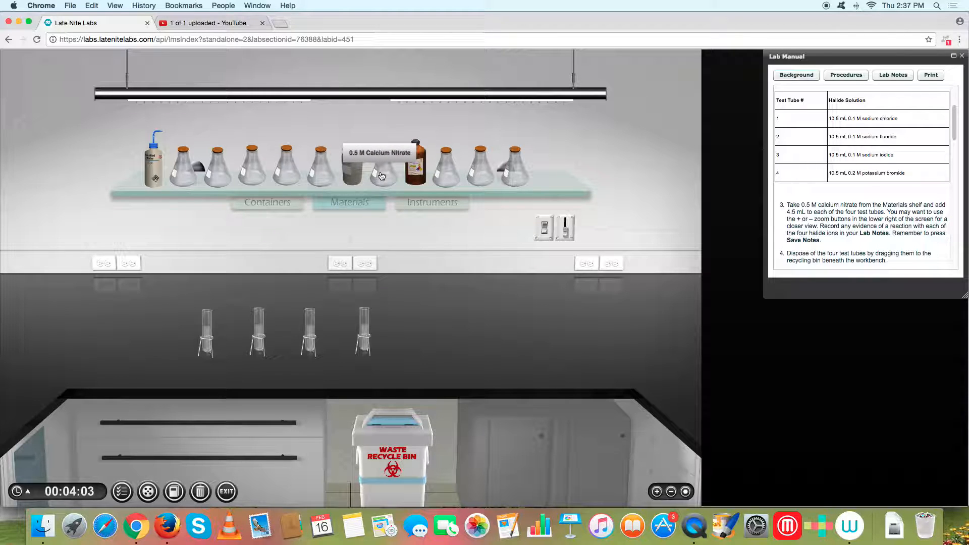
Add 4.5 mL of 0.5 M Calcium Nitrate to the first halide test tube.
drag(379, 164, 207, 303)
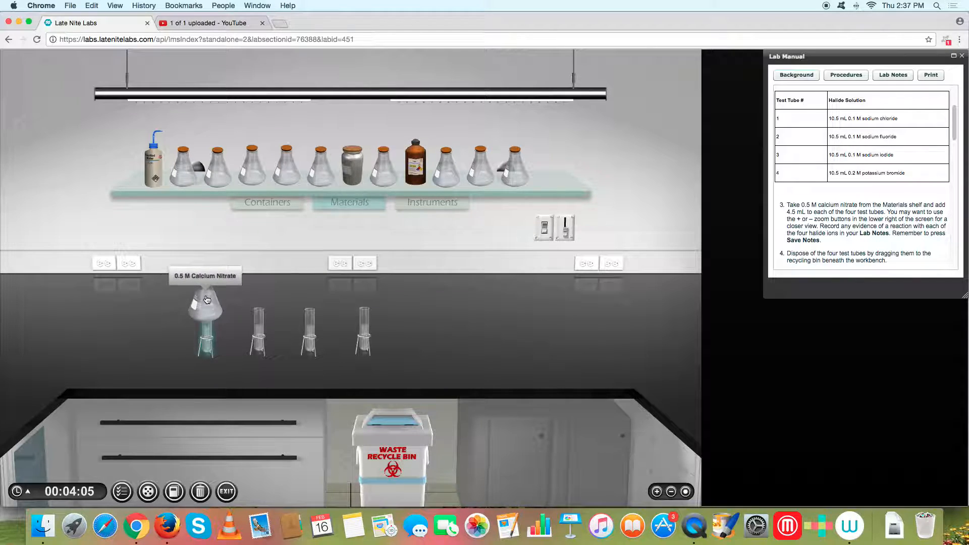
click(206, 299)
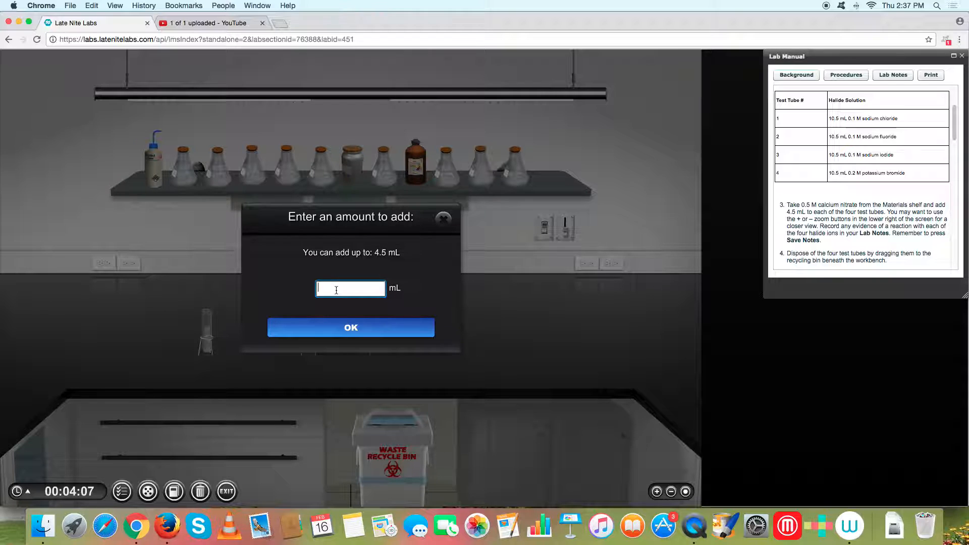
click(351, 327)
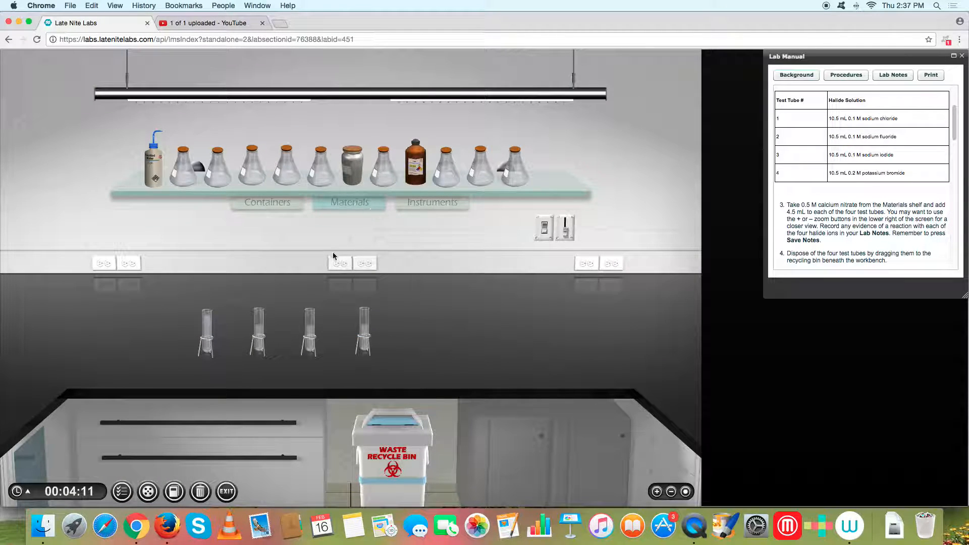
mouse_move(226, 318)
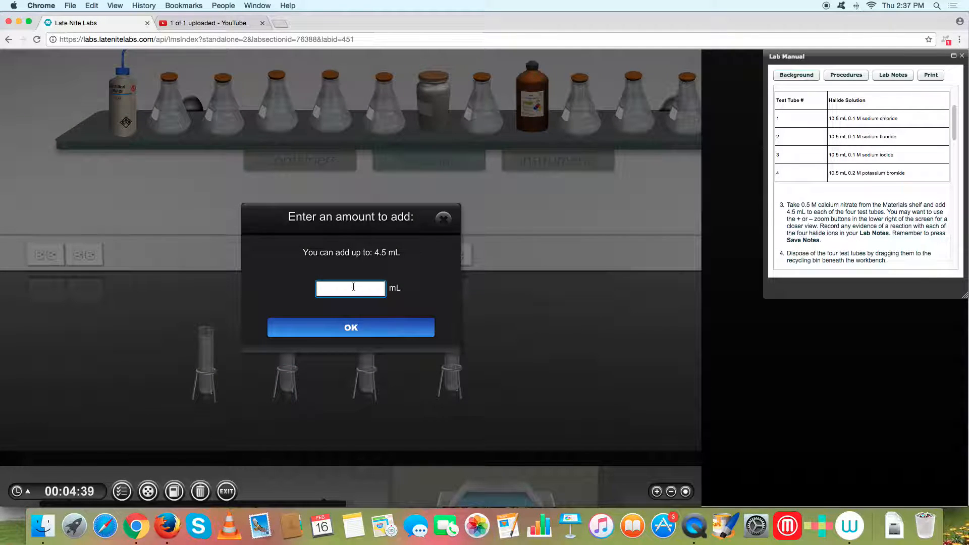
Confirm the calcium nitrate addition to the next test tube.
click(350, 327)
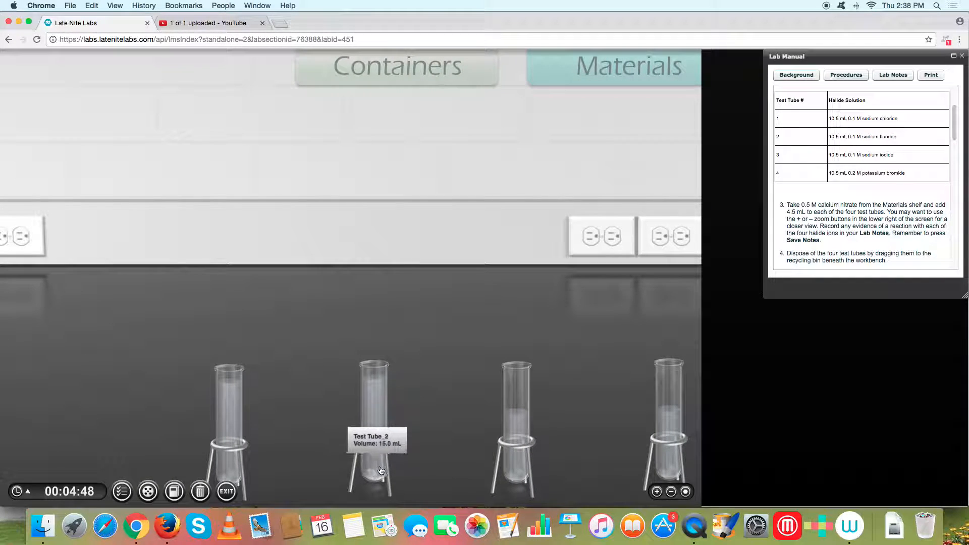
mouse_move(376, 481)
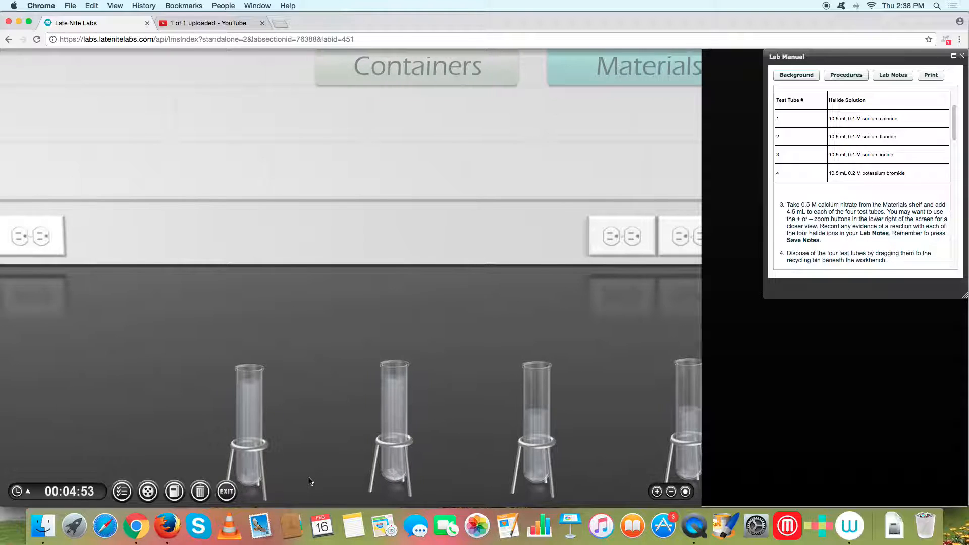
mouse_move(247, 433)
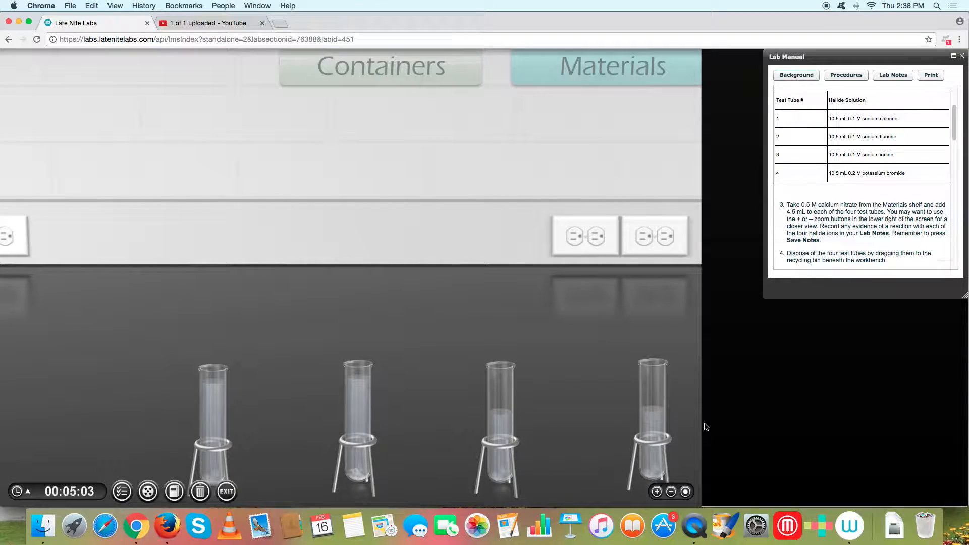
mouse_move(606, 440)
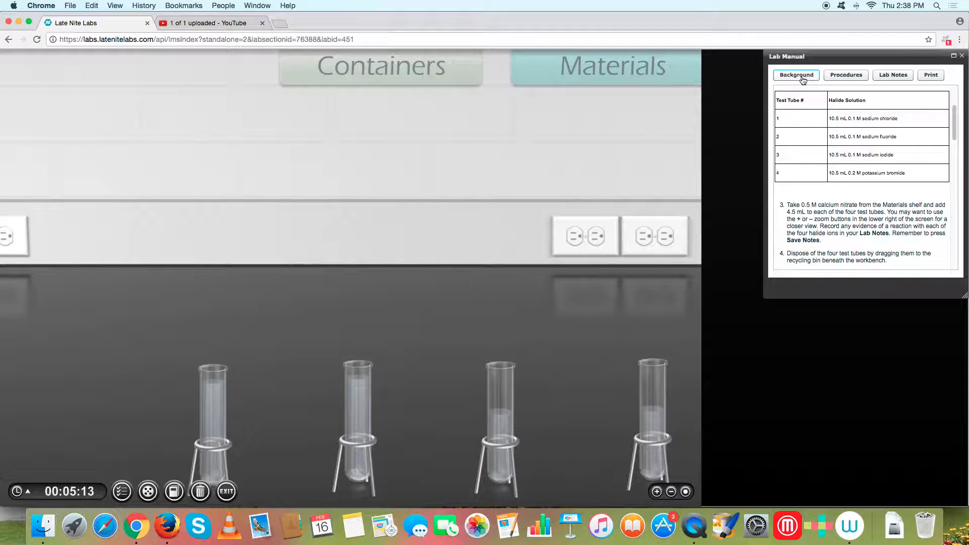
scroll(down, 3)
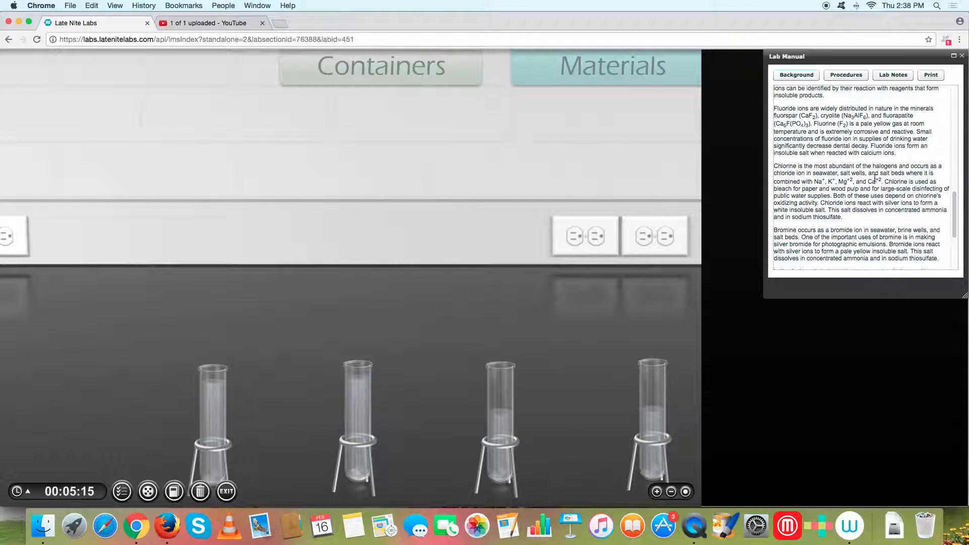
scroll(down, 3)
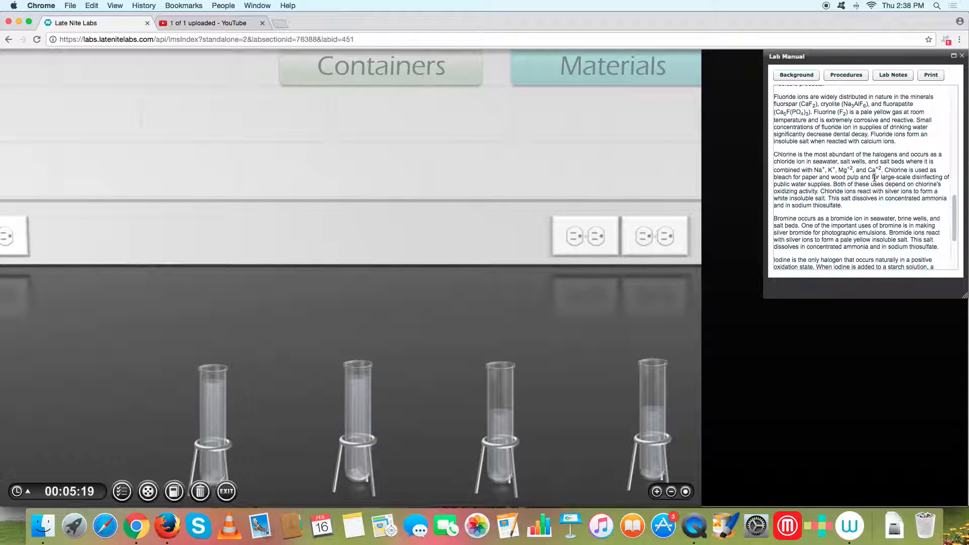
click(795, 75)
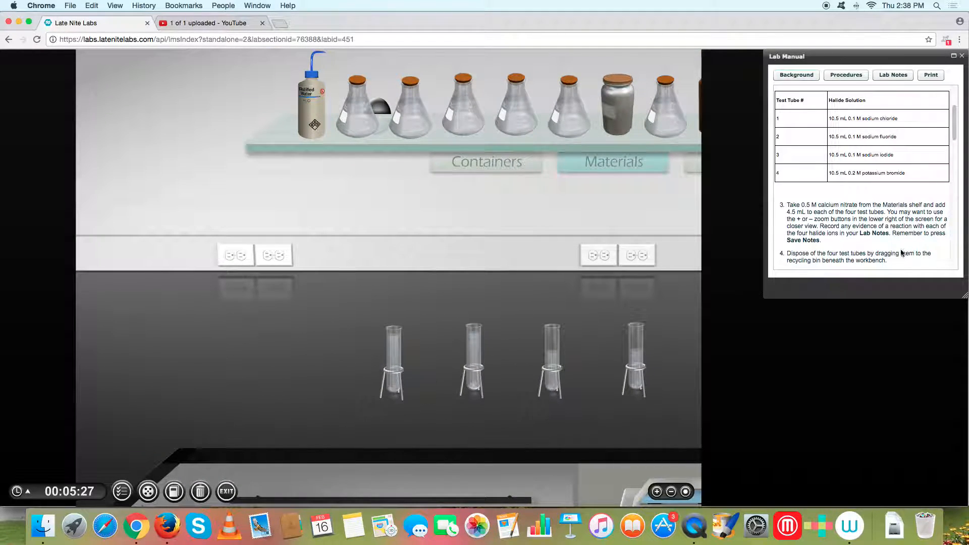
Exit the virtual lab and confirm in the Exit Lab Confirmation dialog.
scroll(down, 3)
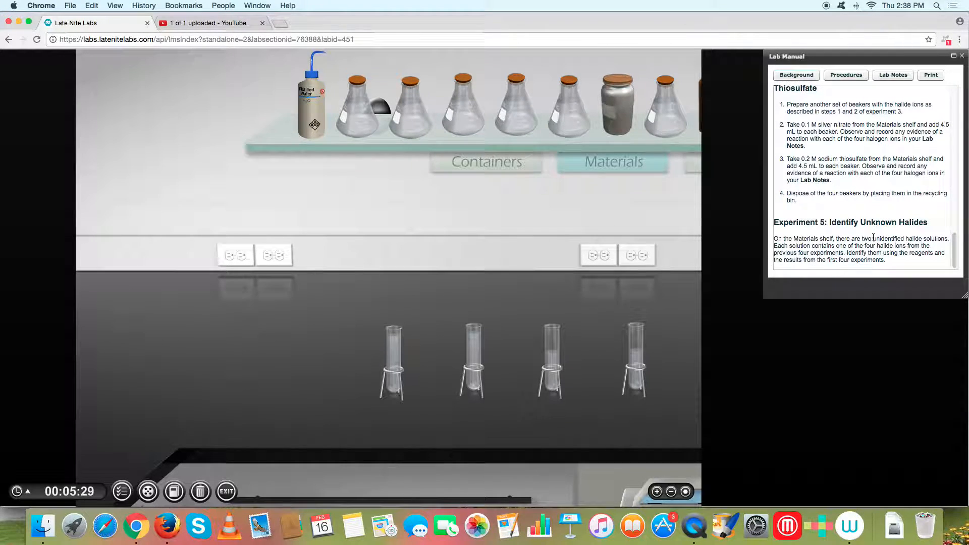
mouse_move(200, 491)
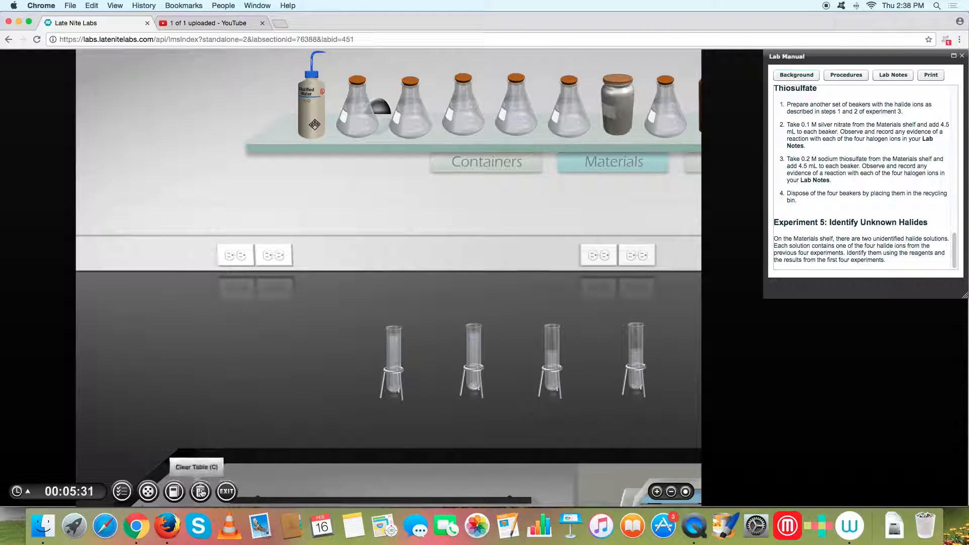
mouse_move(226, 491)
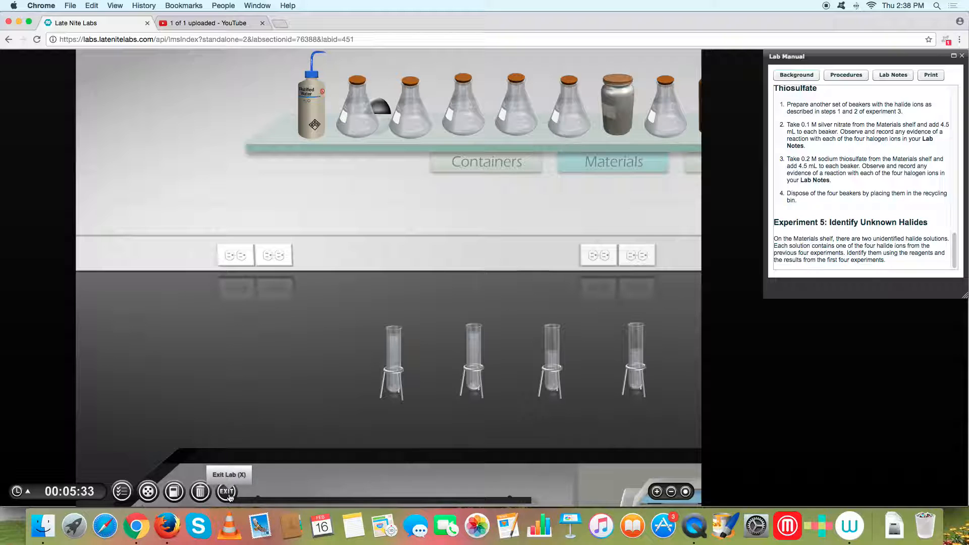
click(226, 491)
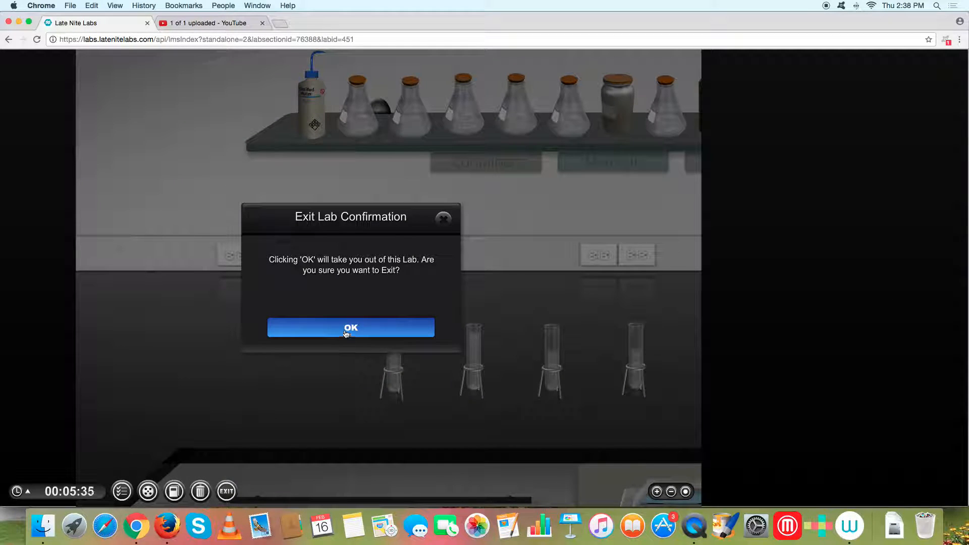
click(350, 327)
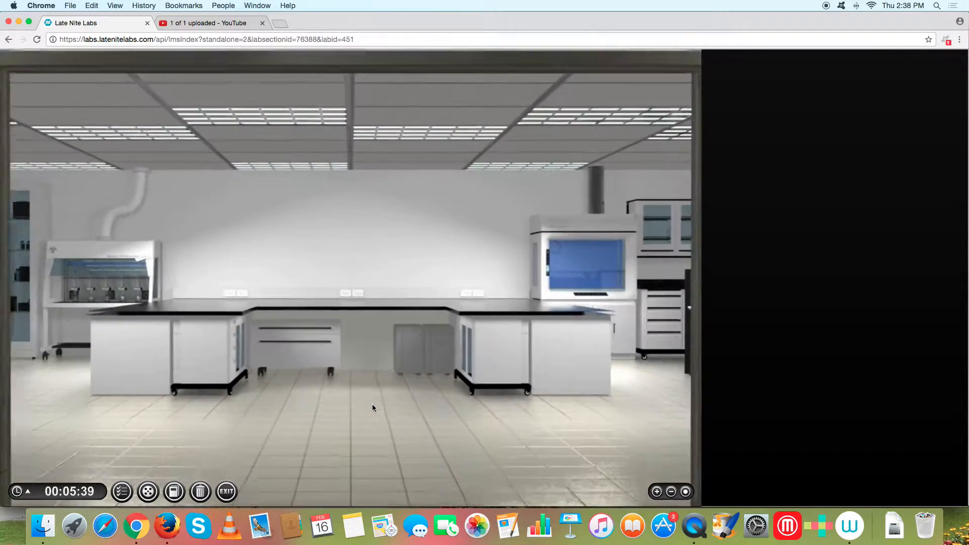
Resume the Identifying Halide Ions short-answer report from the assignments list.
click(226, 491)
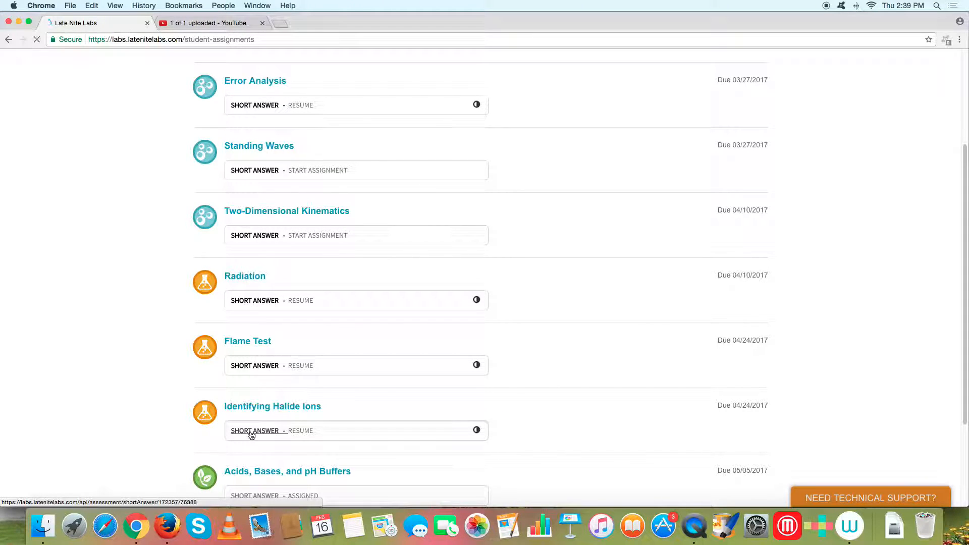
click(255, 430)
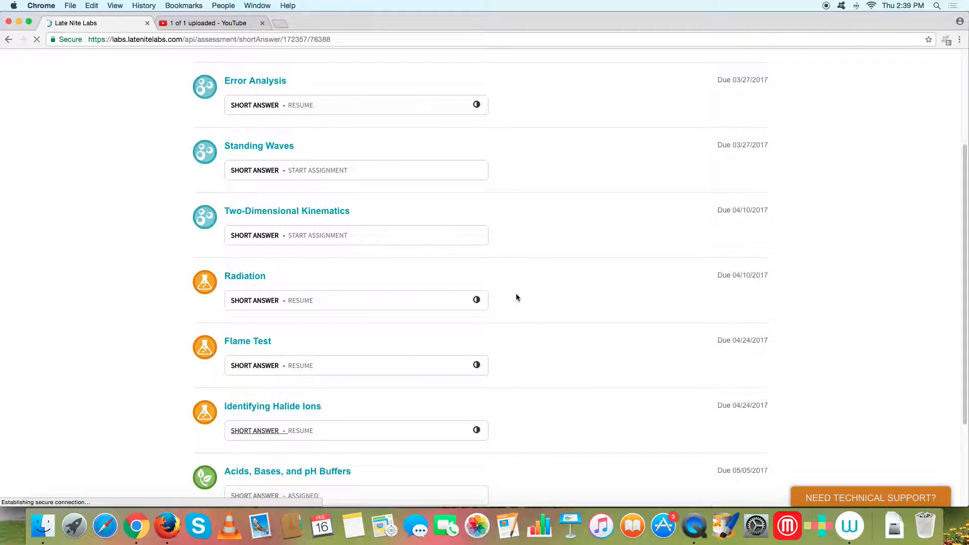
click(301, 430)
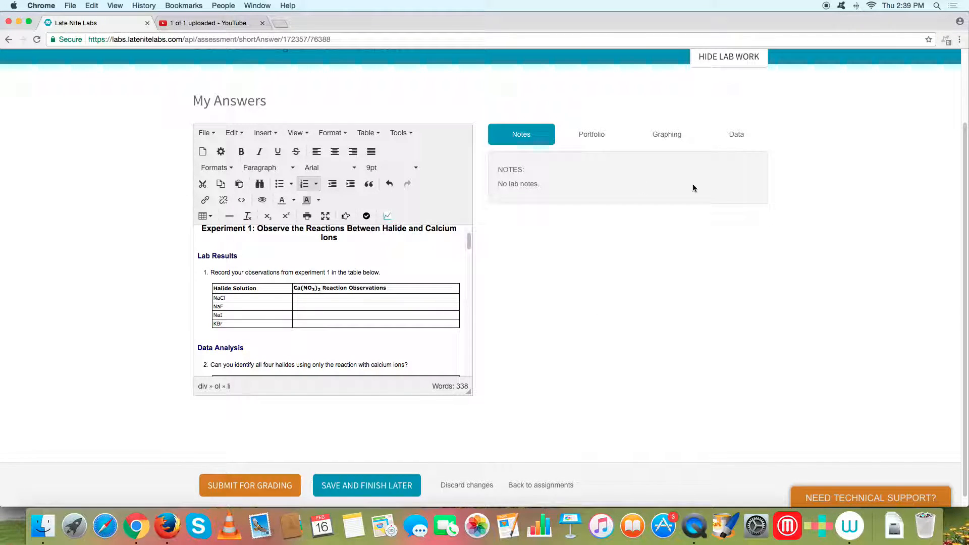
scroll(down, 3)
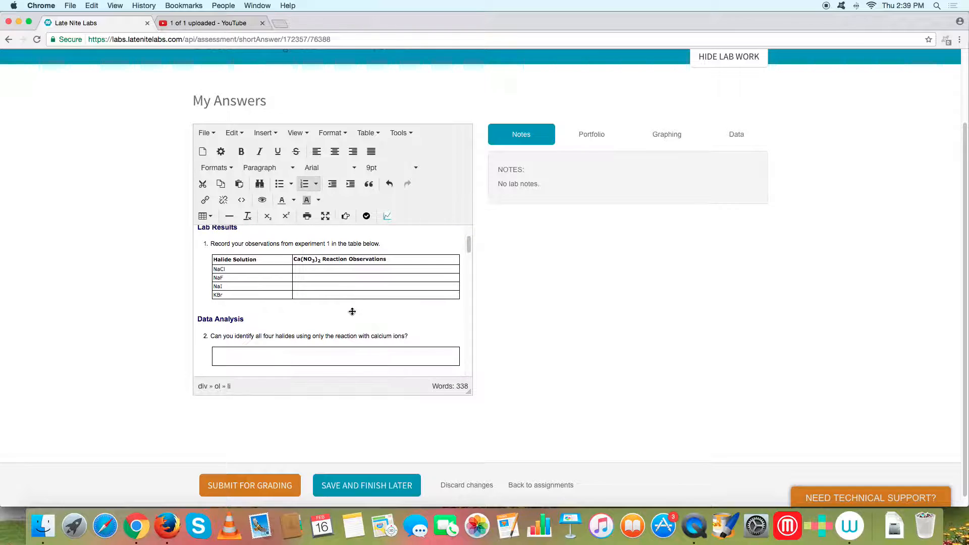
scroll(down, 3)
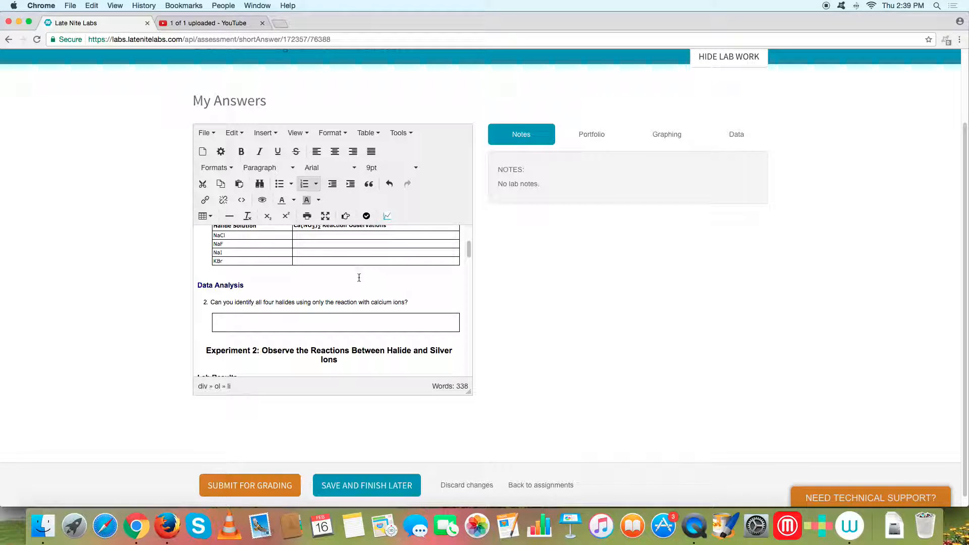
scroll(down, 3)
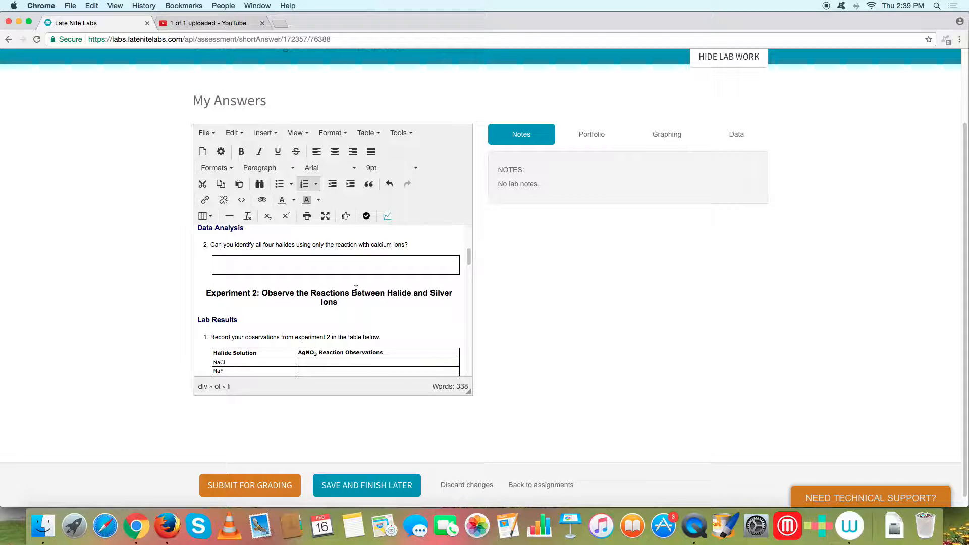
scroll(down, 3)
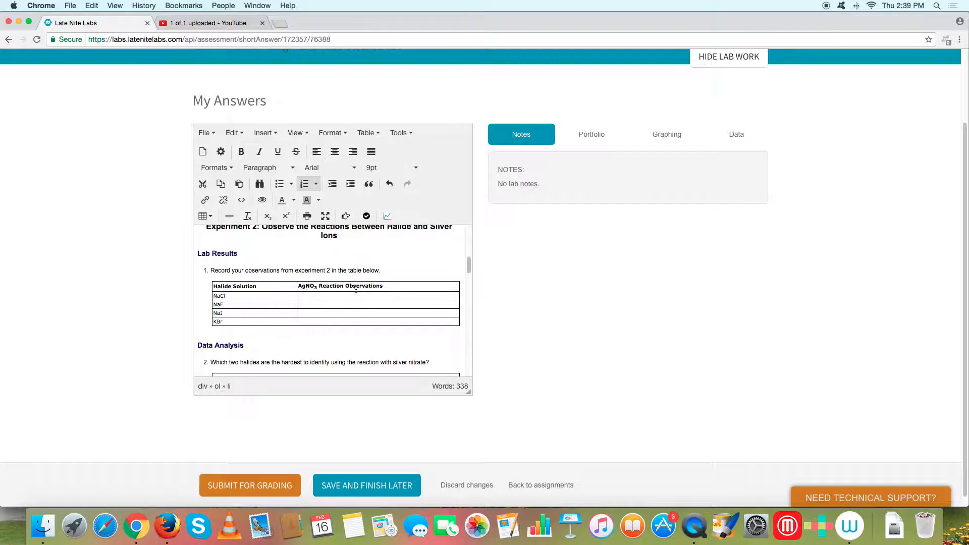
scroll(down, 3)
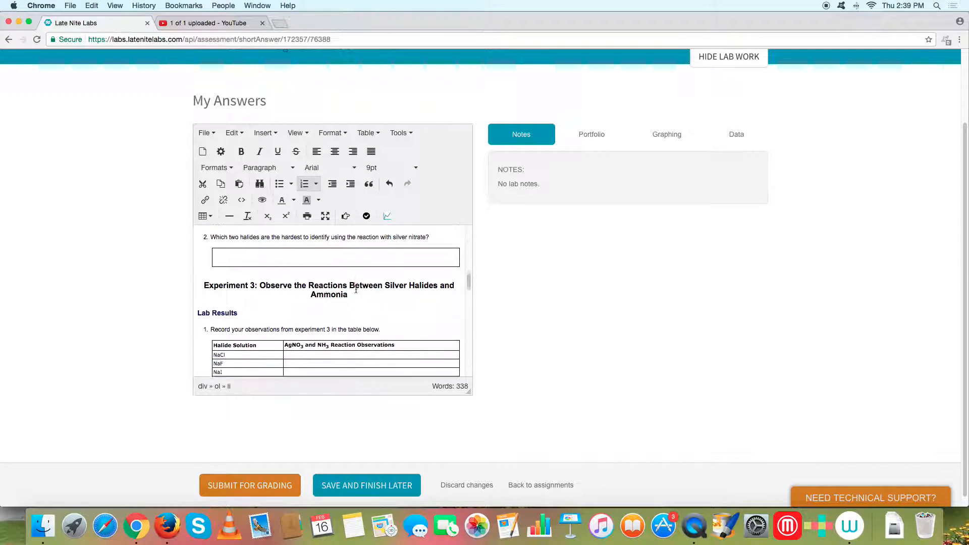
scroll(down, 3)
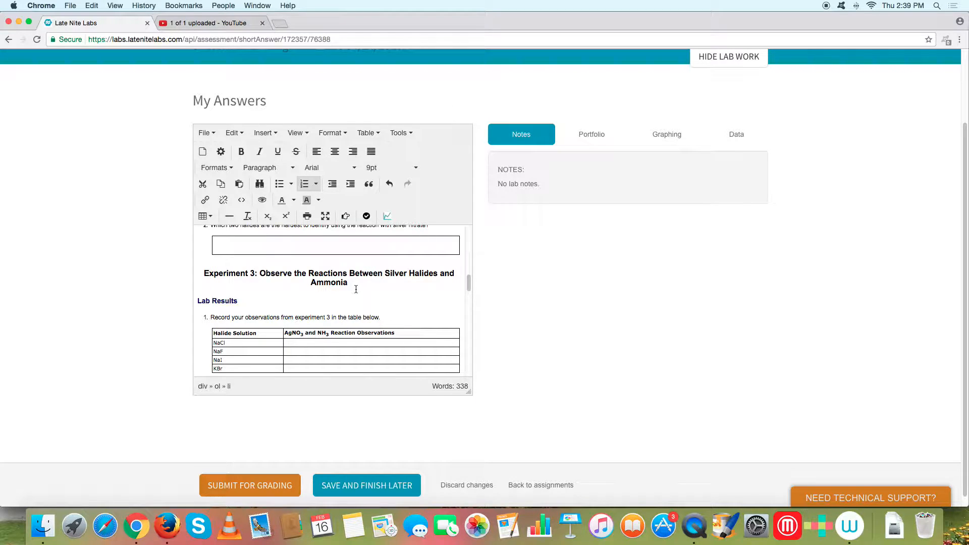
scroll(down, 3)
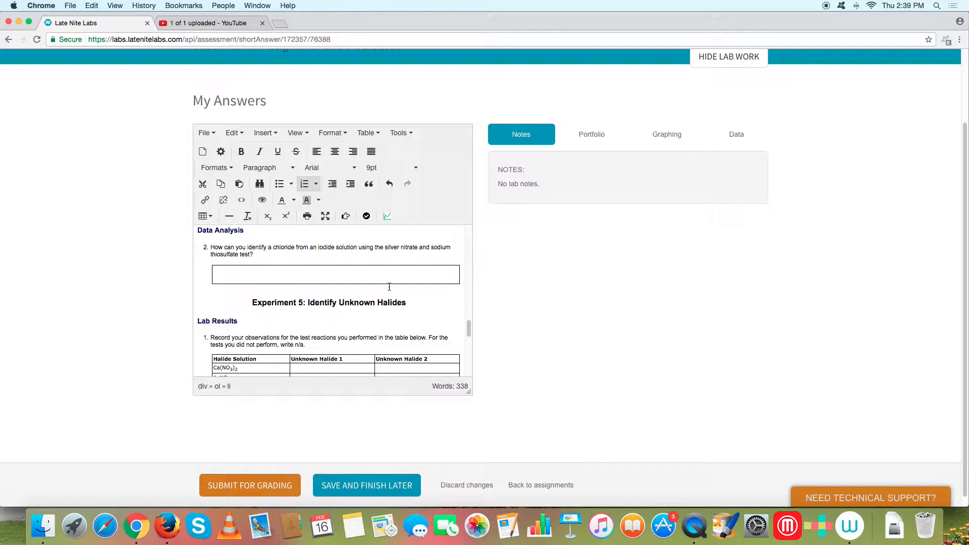
scroll(down, 3)
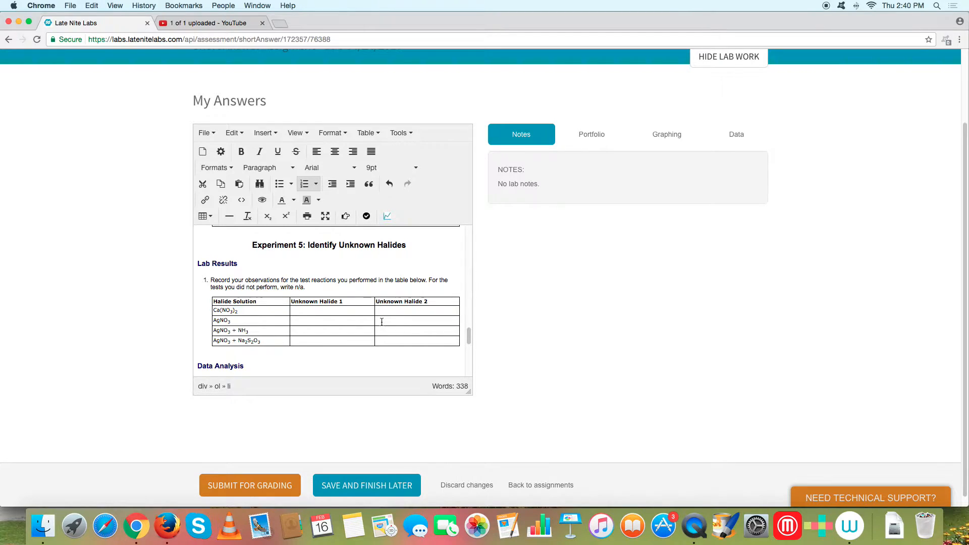
scroll(down, 3)
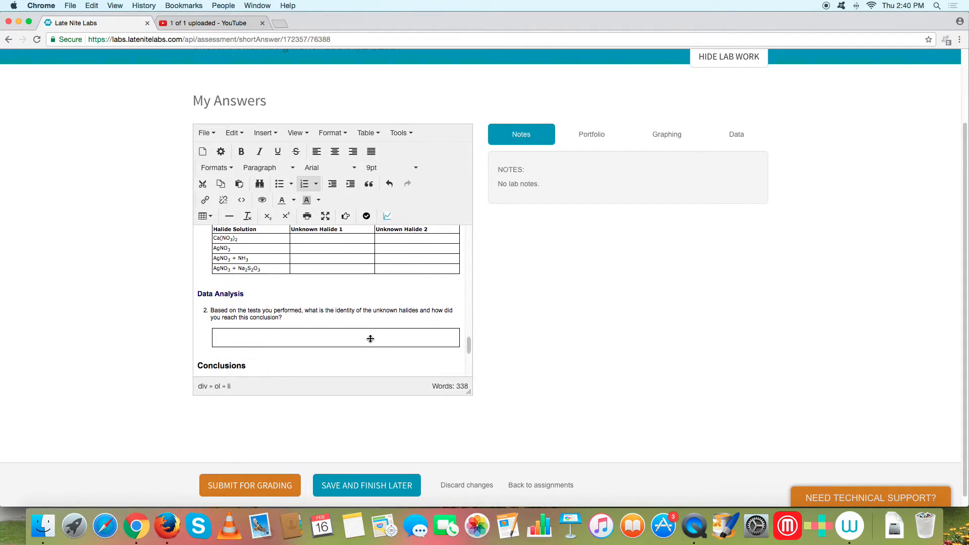